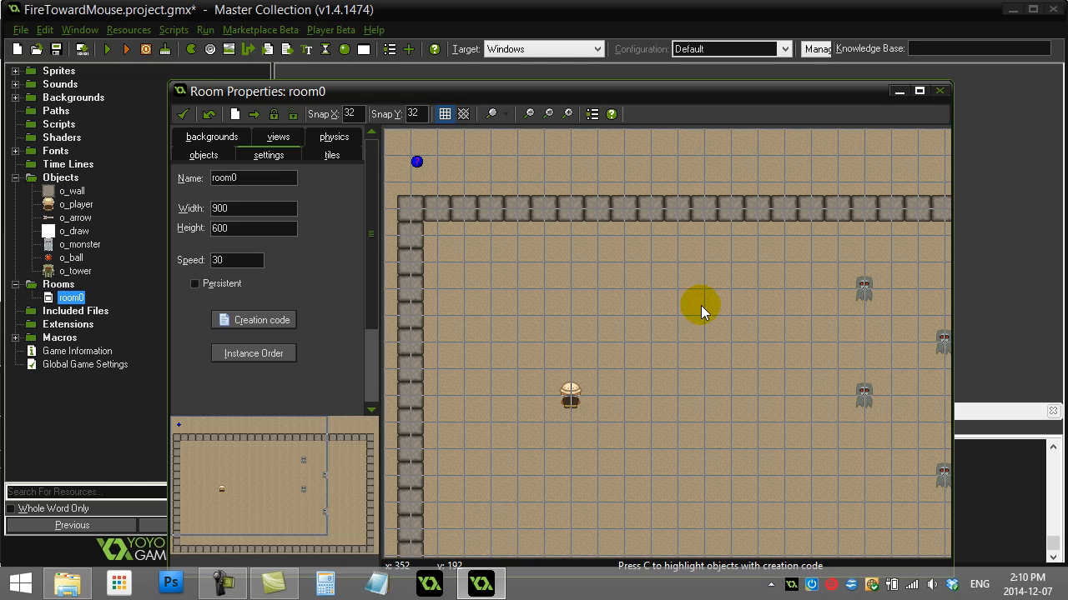
pyautogui.moveTo(728, 302)
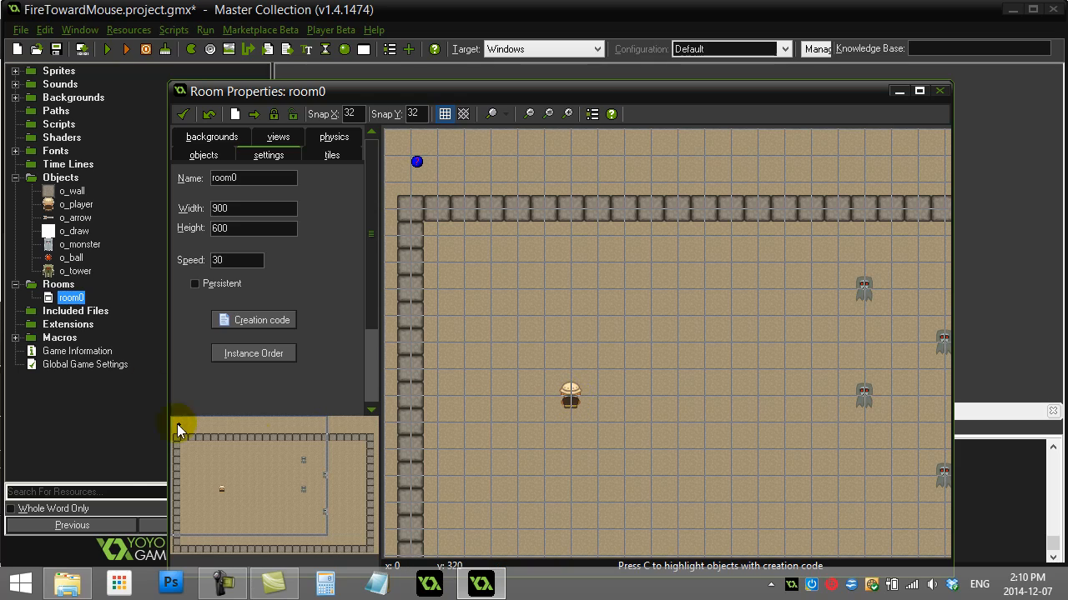
pyautogui.moveTo(87, 230)
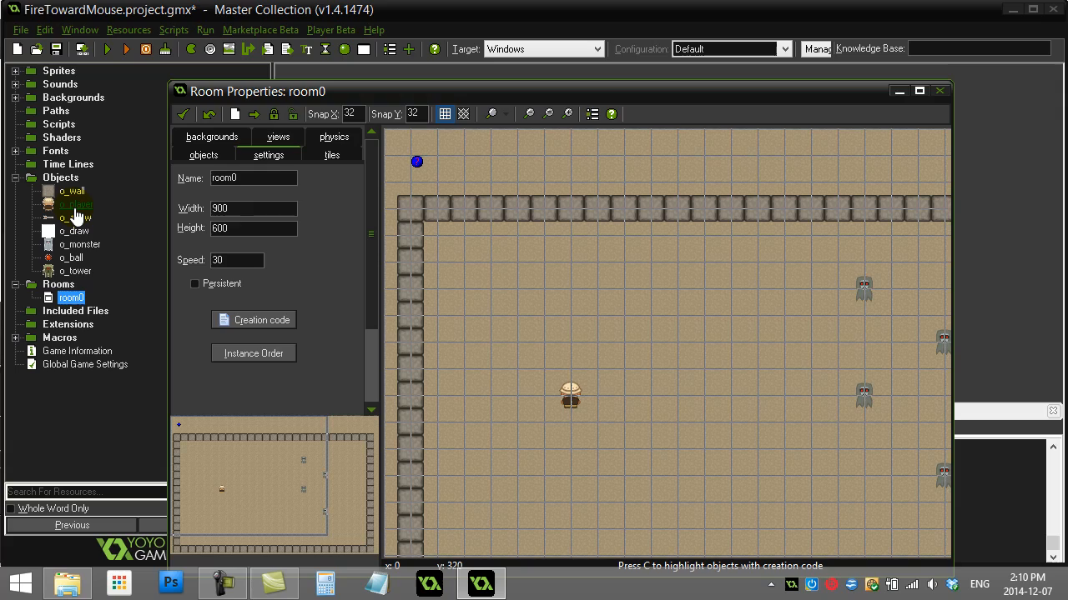
# Open o_player and add a Mouse > Global mouse > Global left pressed event.
pyautogui.doubleClick(76, 205)
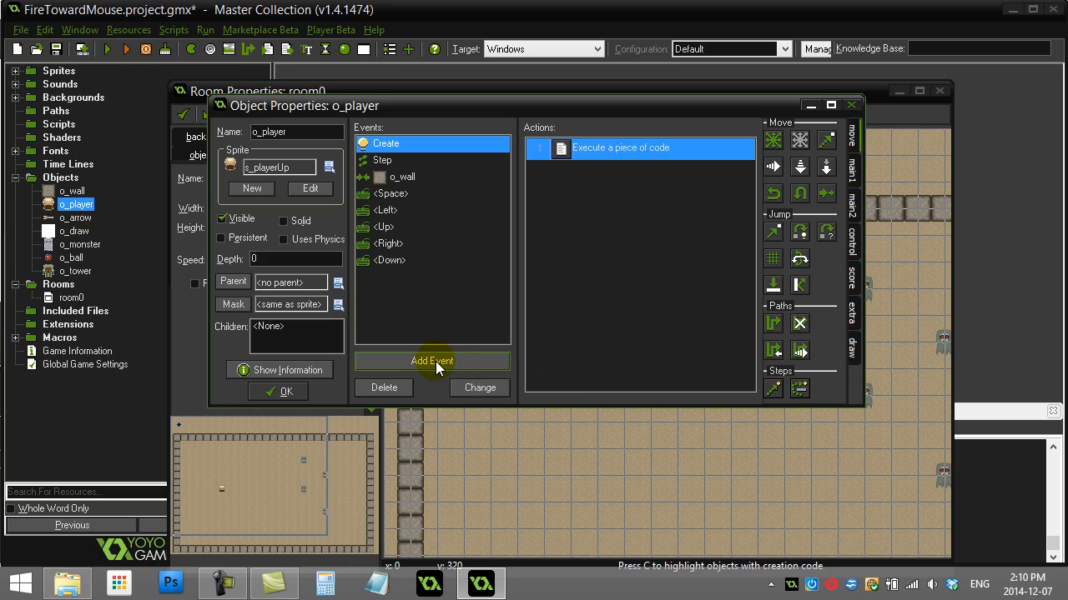
pyautogui.click(431, 361)
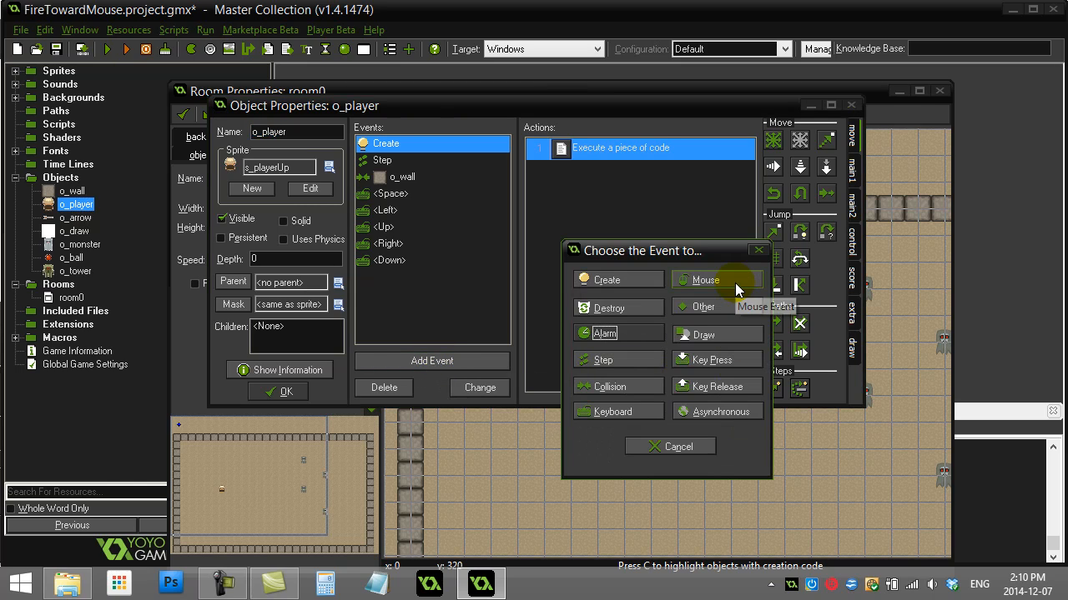
pyautogui.click(707, 279)
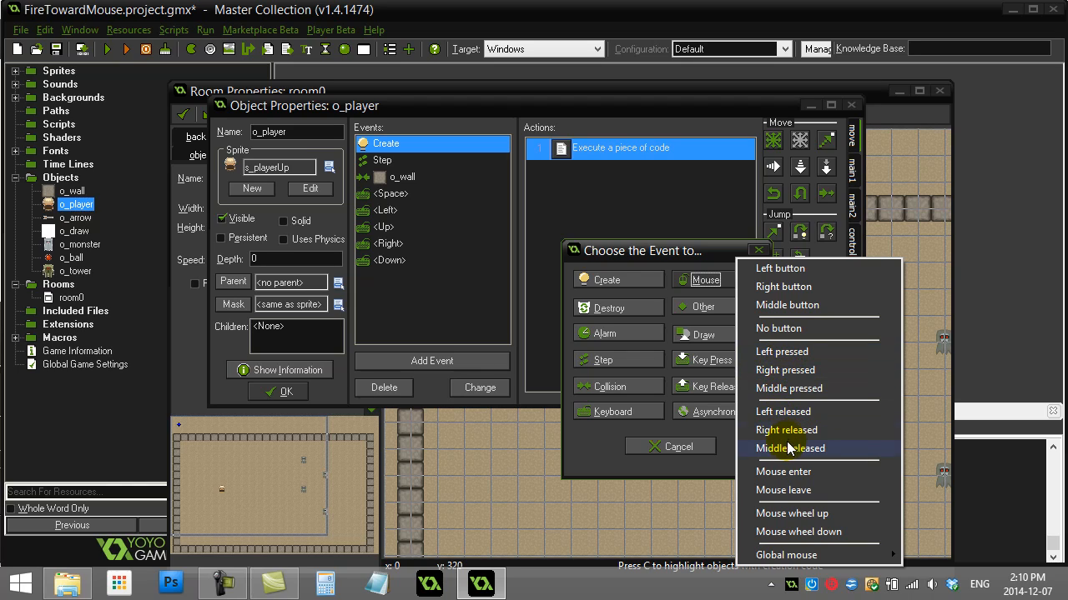
pyautogui.moveTo(782, 351)
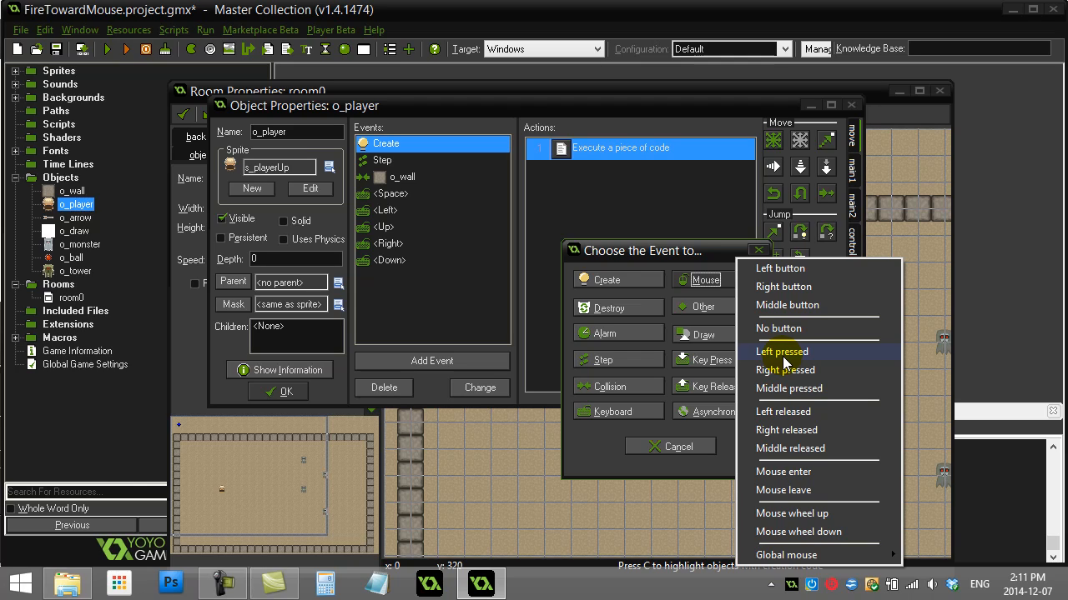
pyautogui.moveTo(788, 362)
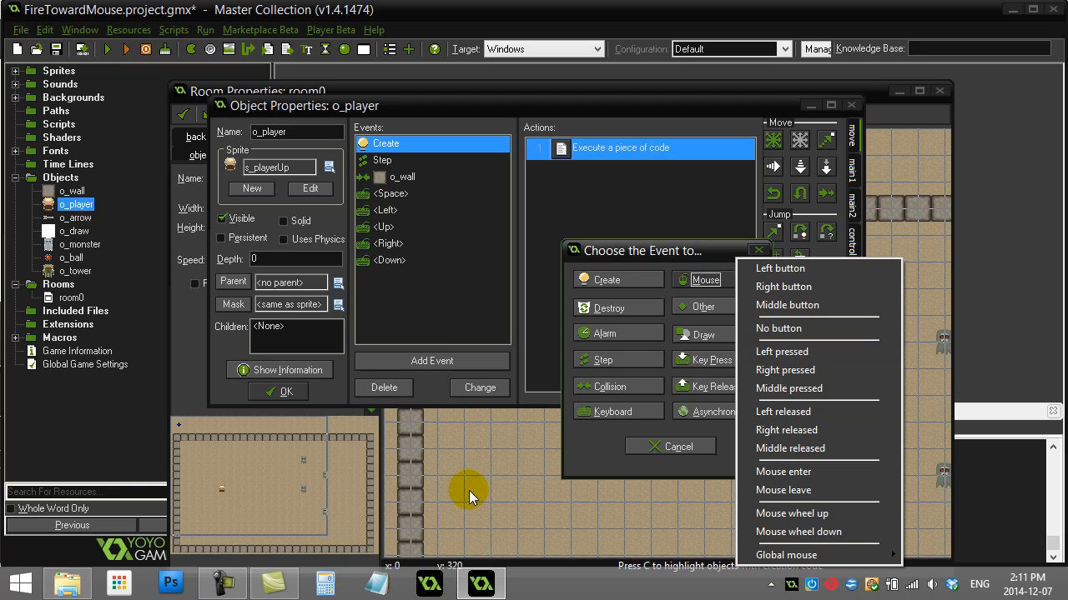
pyautogui.moveTo(479, 526)
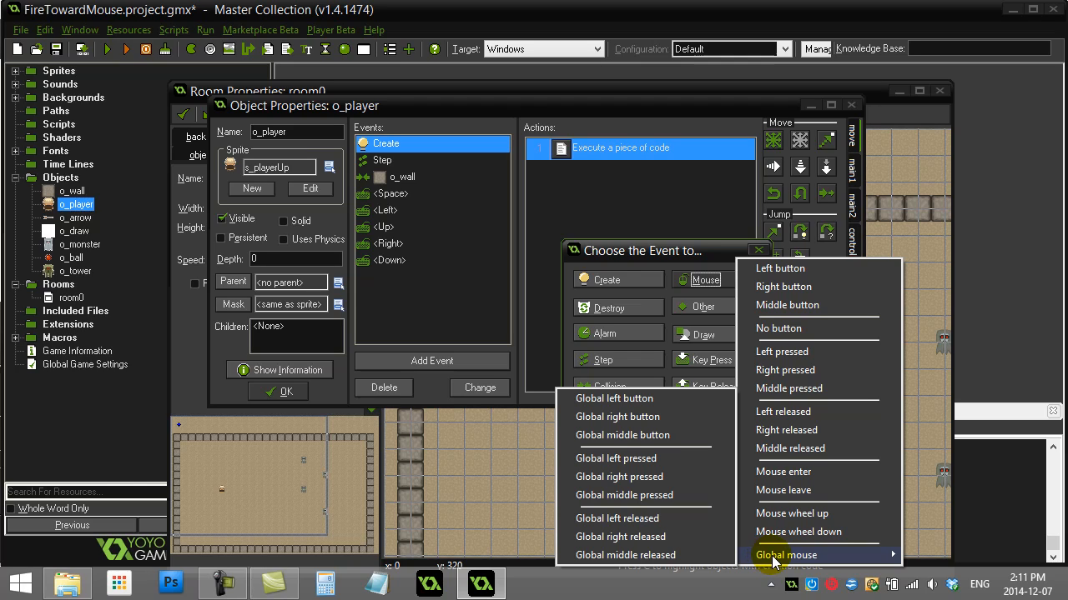
pyautogui.moveTo(625, 555)
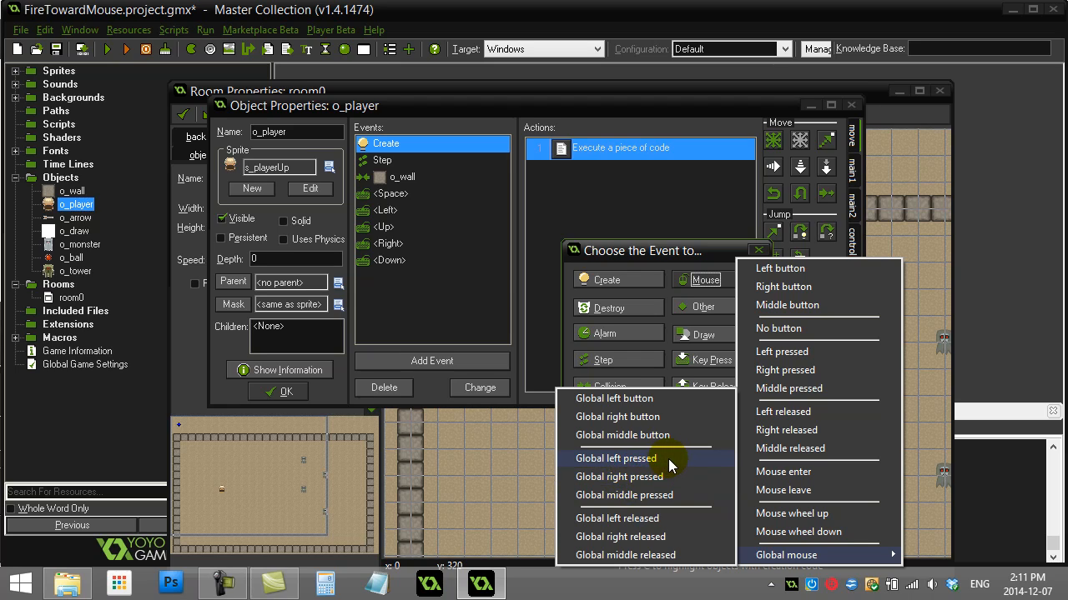
pyautogui.click(616, 457)
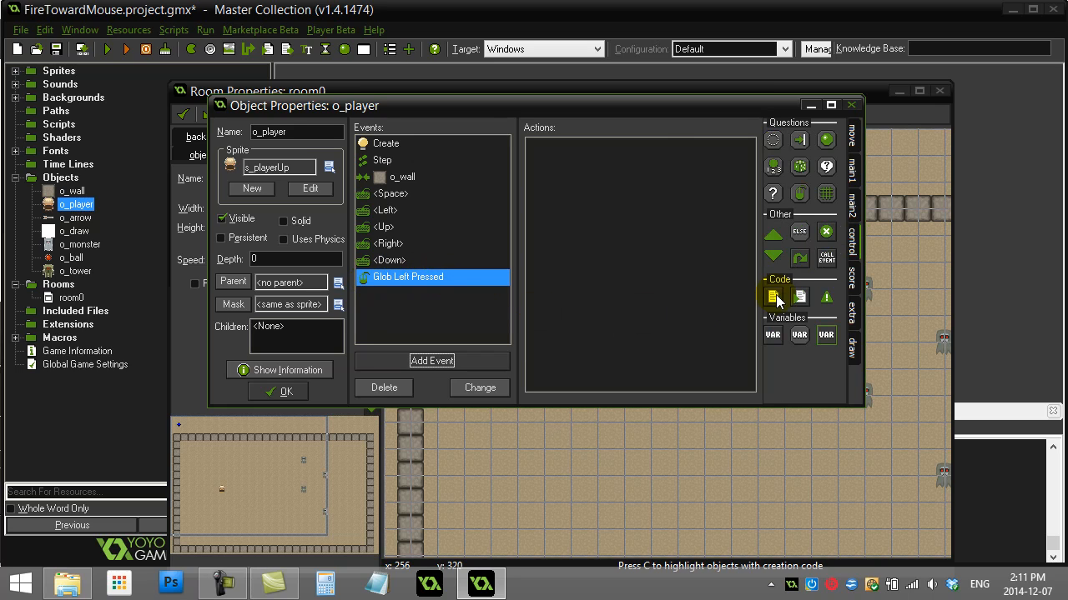
# Add a code action that starts abc=instance_create(x,y,o_...) to spawn the arrow.
pyautogui.click(772, 298)
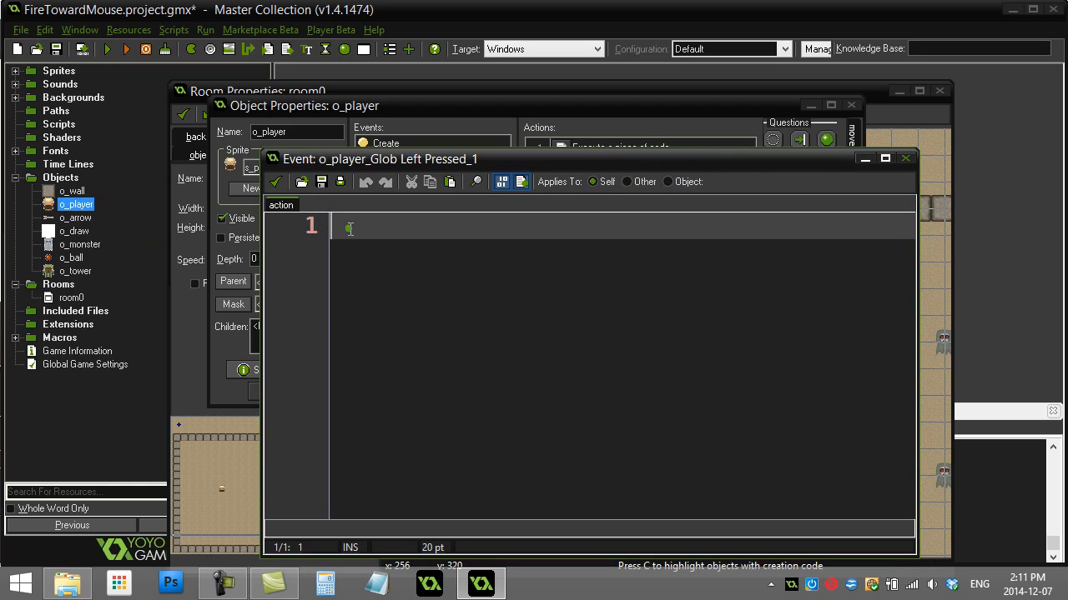
pyautogui.write('a')
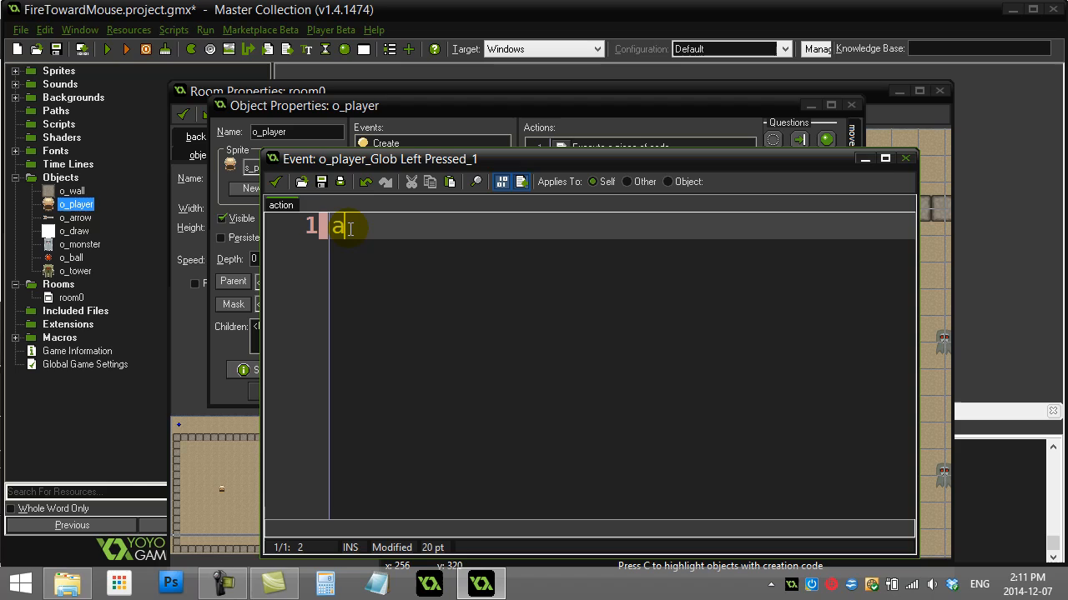
pyautogui.write('bc=instanc')
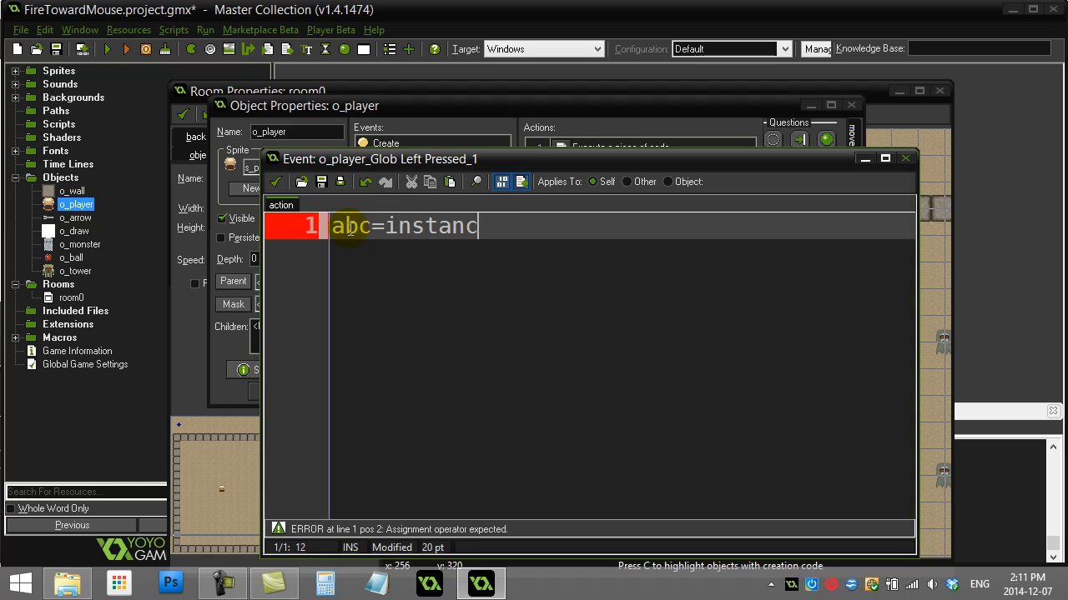
pyautogui.write('e_create(')
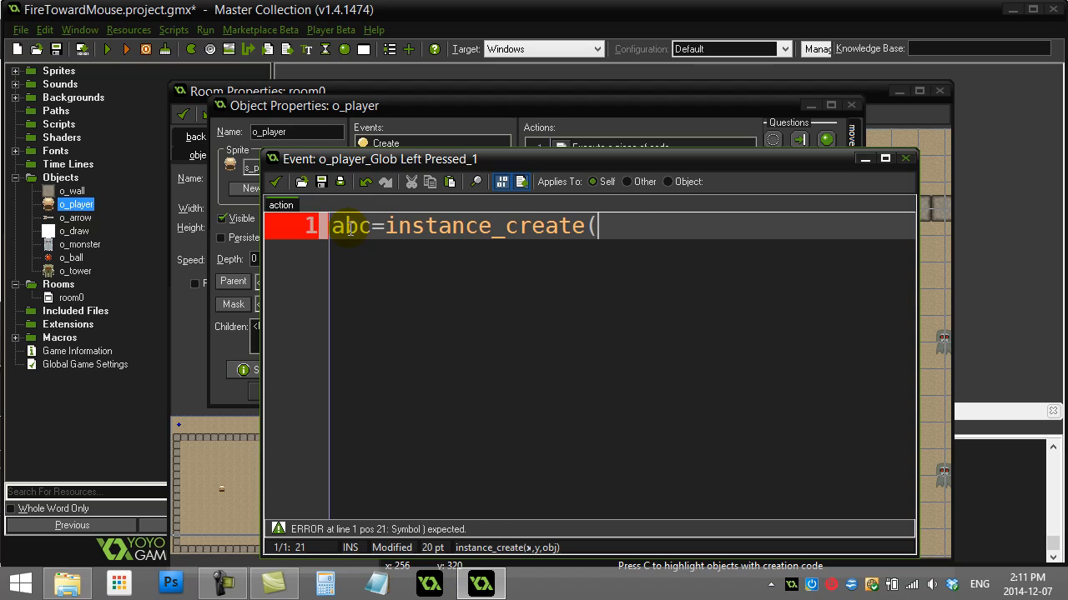
pyautogui.write('x,y,o_arrow')
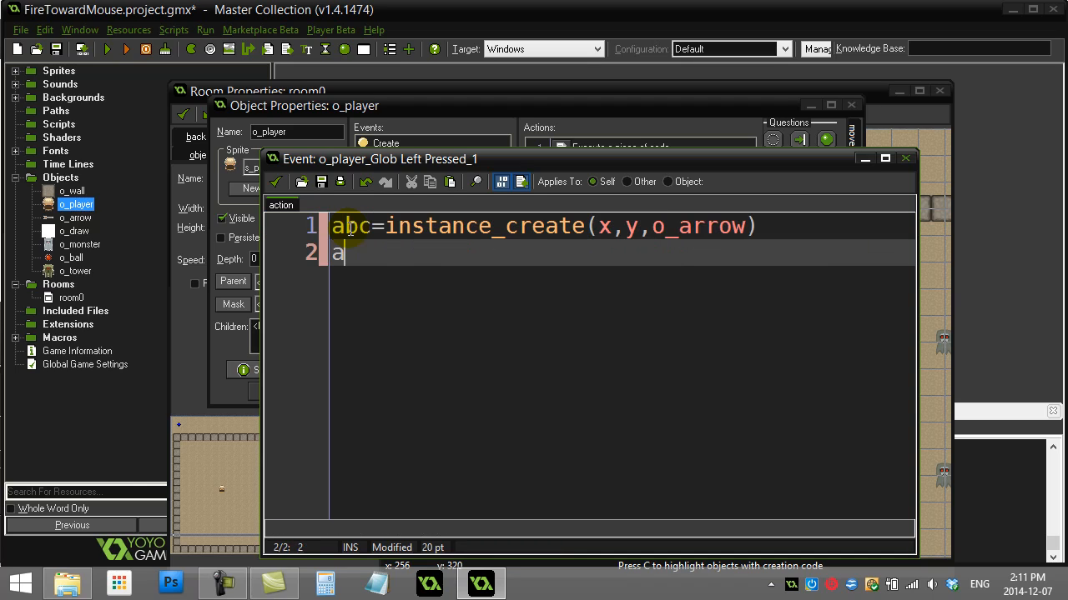
# Set abc.speed=10 and begin abc.direction=point_direction.
pyautogui.write('bc.speed=10')
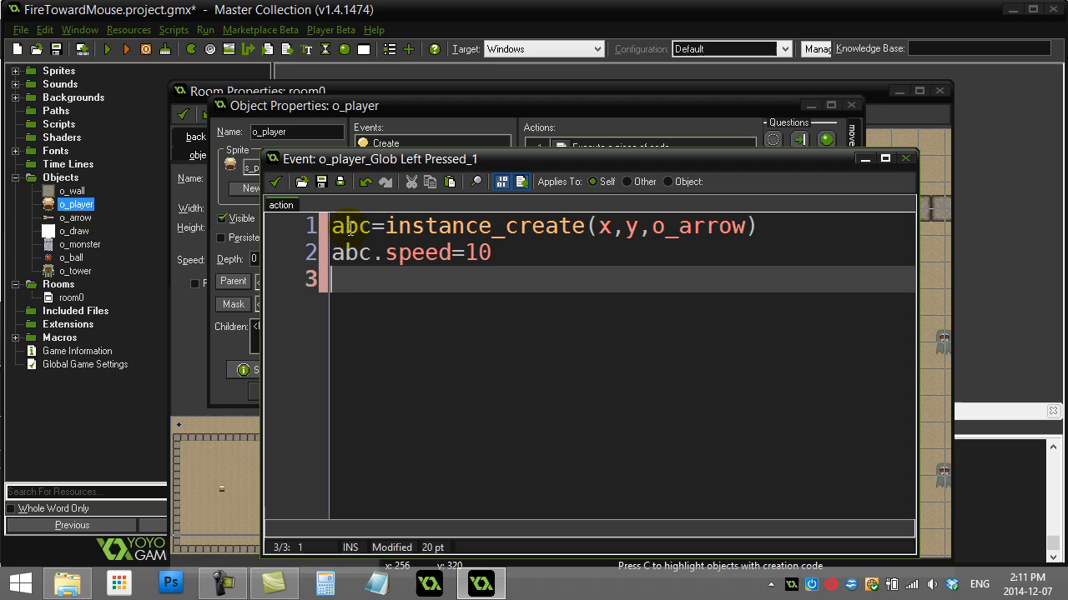
pyautogui.write('abc')
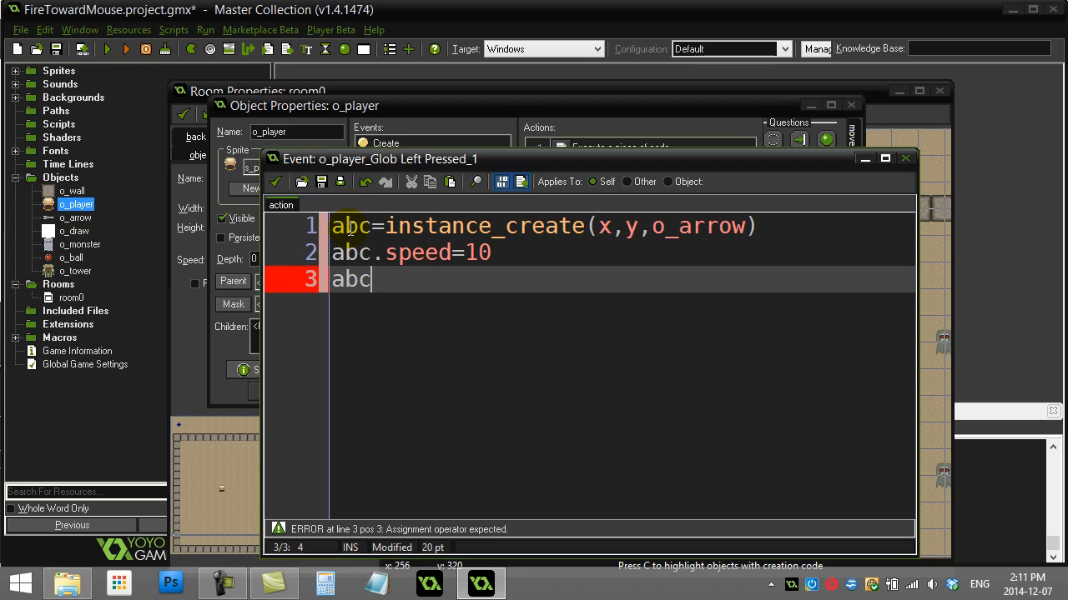
pyautogui.write('.dire')
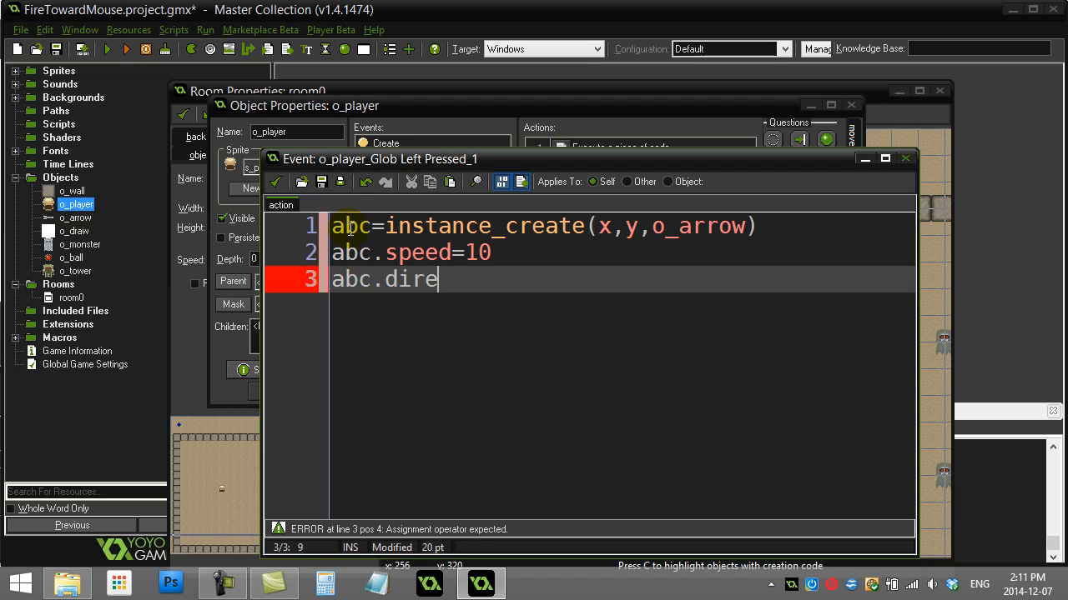
pyautogui.write('ction=')
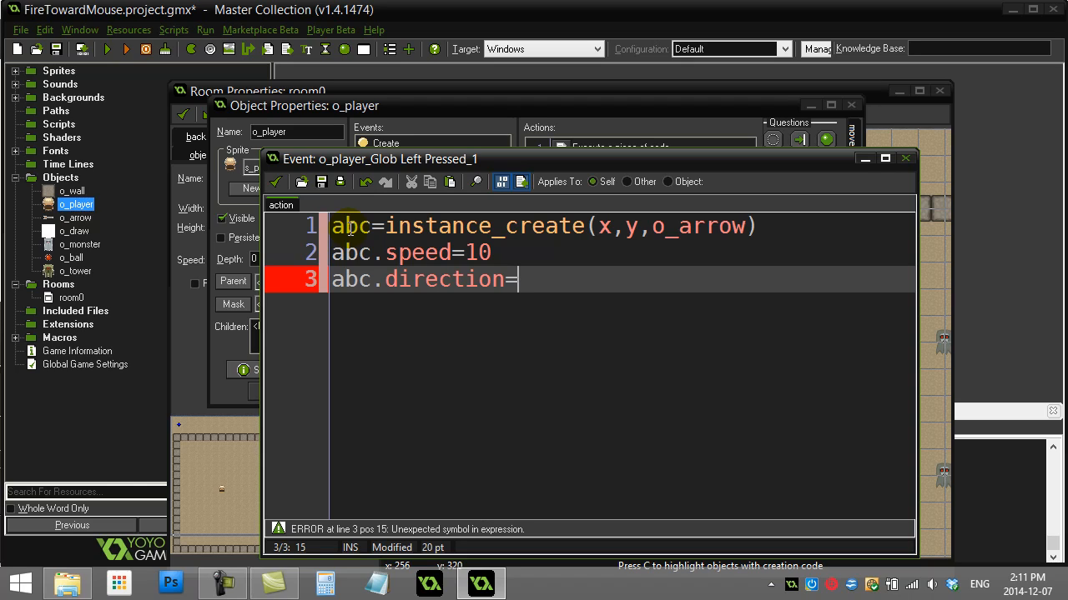
pyautogui.write('point_direc')
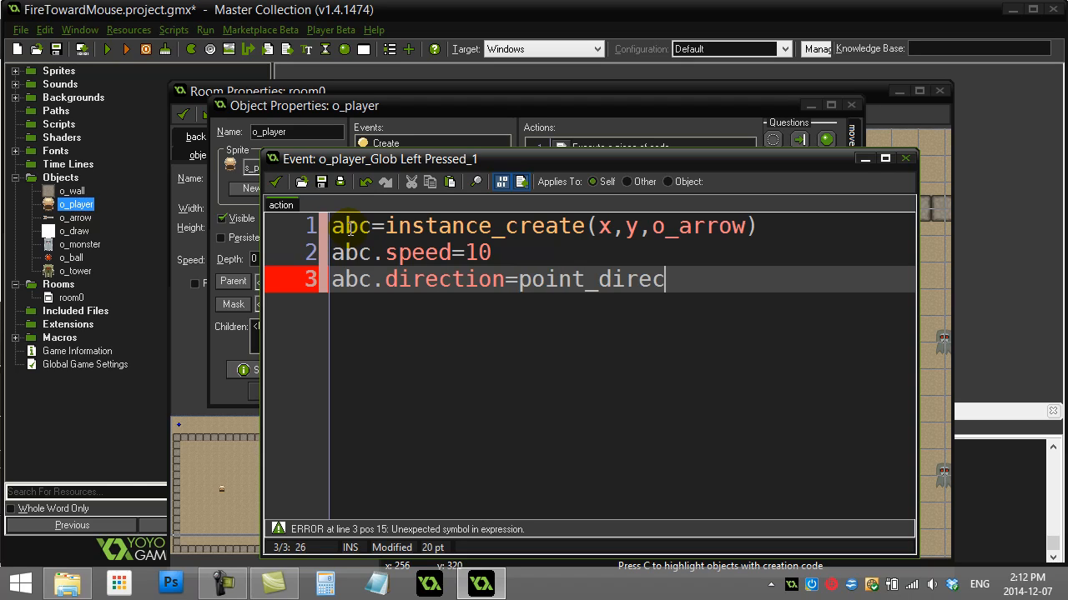
# Complete the direction line as point_direction(x,y,mouse_x, mouse_y) and confirm the code.
pyautogui.write('tion(')
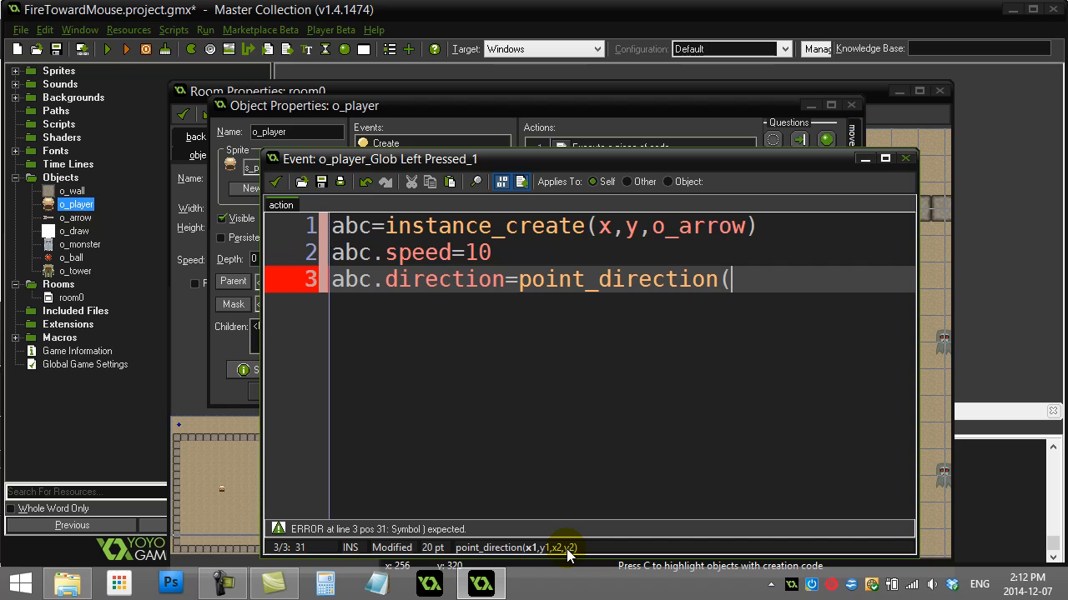
pyautogui.moveTo(533, 549)
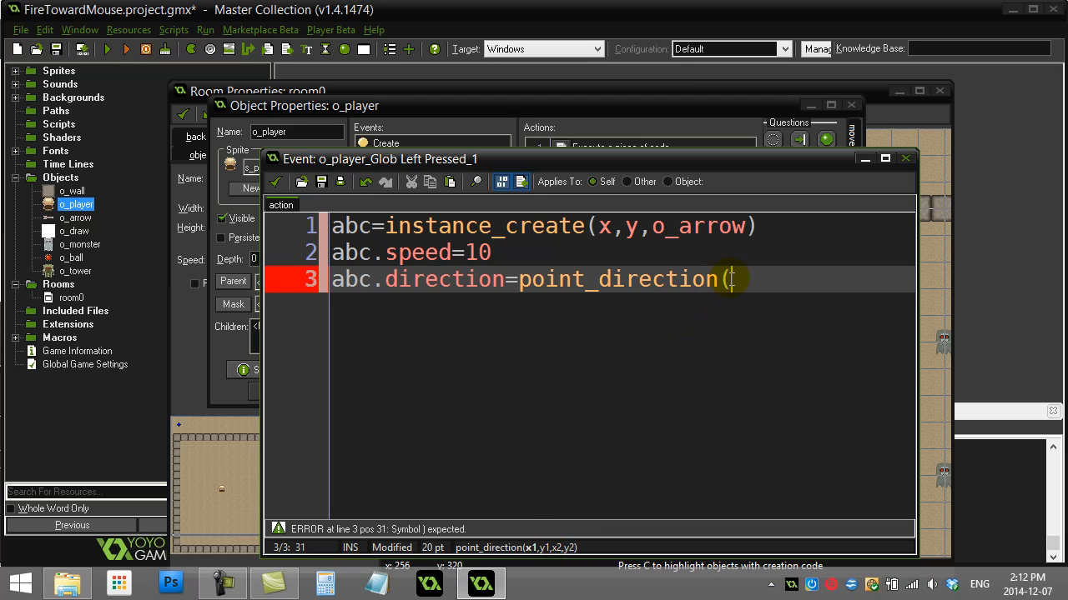
pyautogui.write('x,y,')
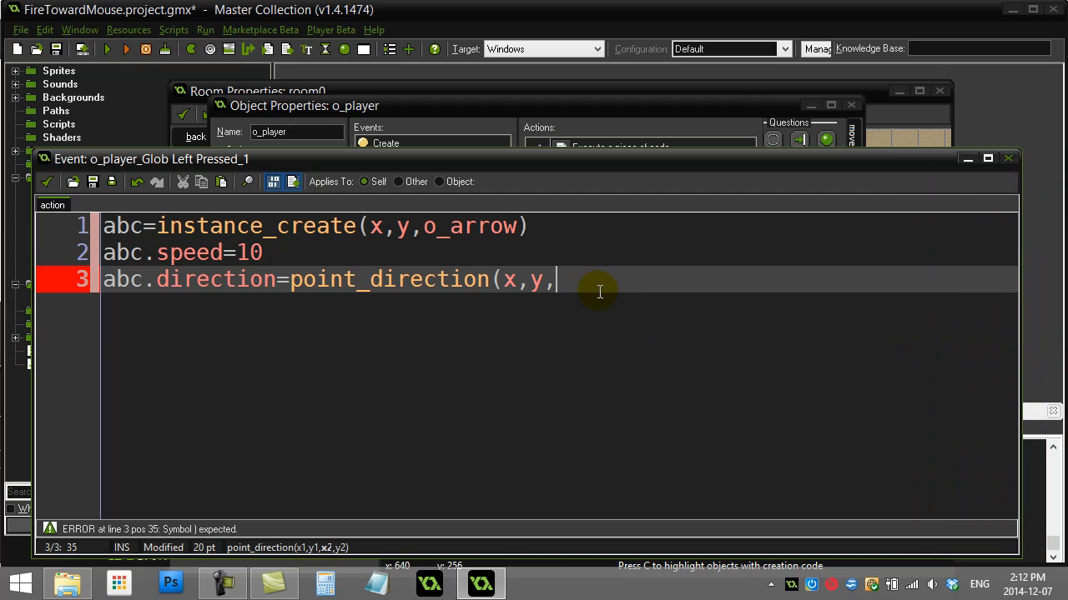
pyautogui.write('mouse_x')
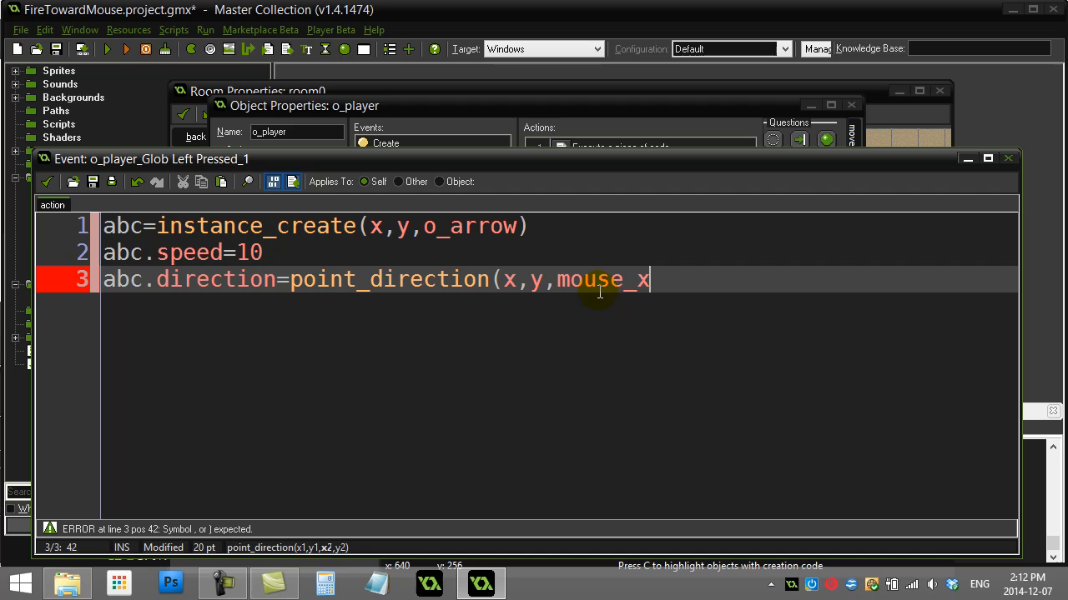
pyautogui.write(', mouse_y)')
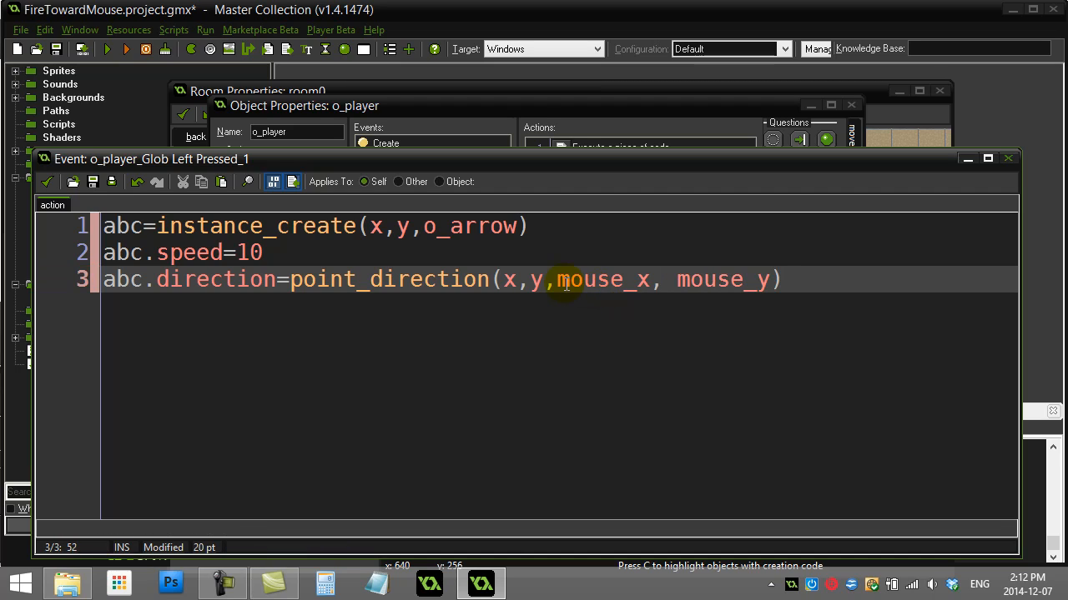
pyautogui.click(143, 279)
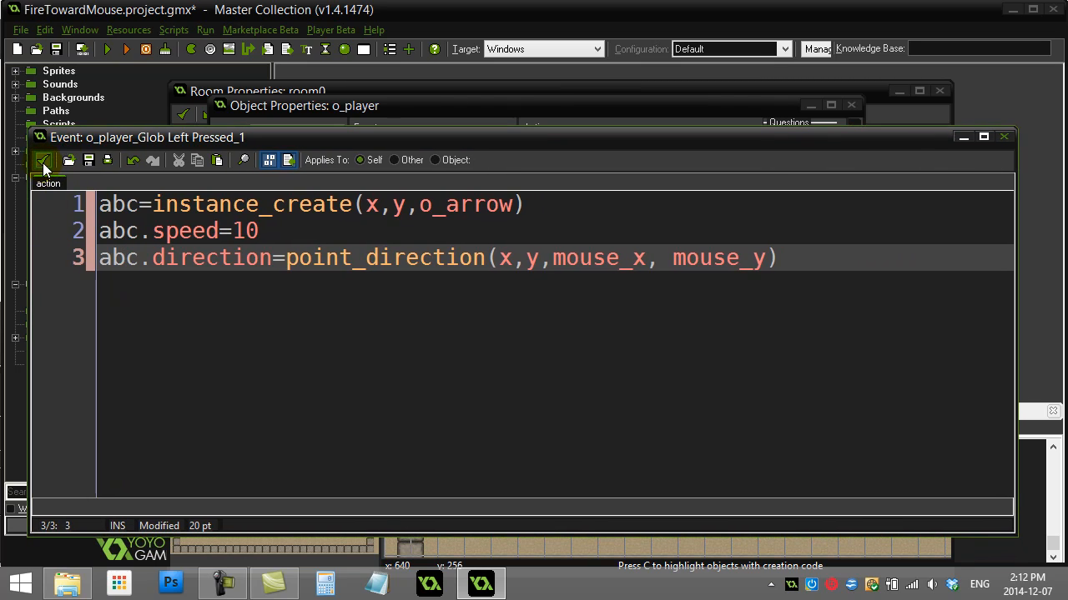
pyautogui.moveTo(44, 160)
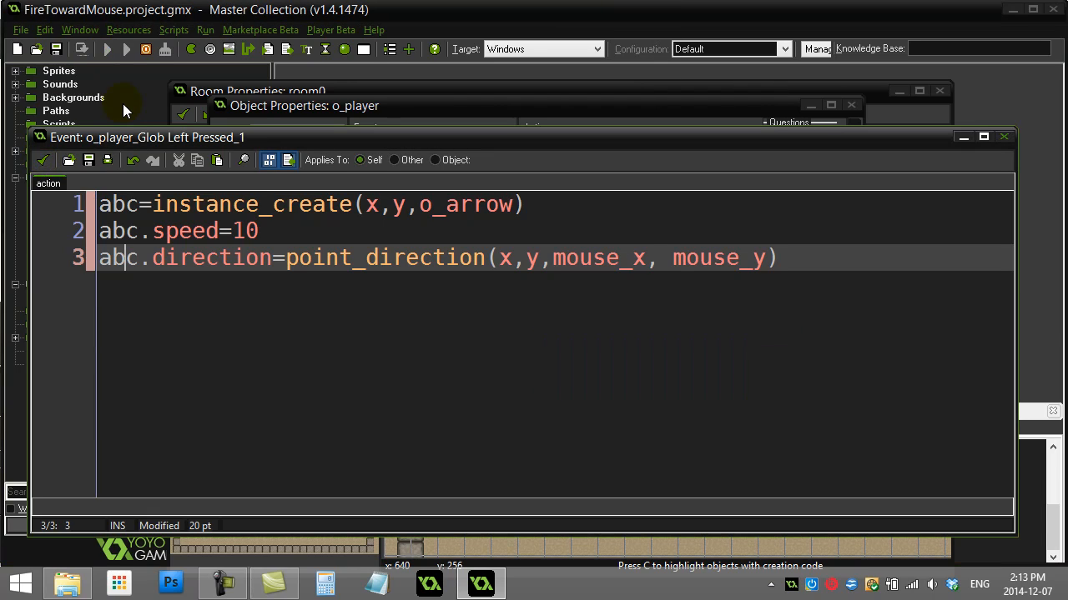
pyautogui.click(108, 48)
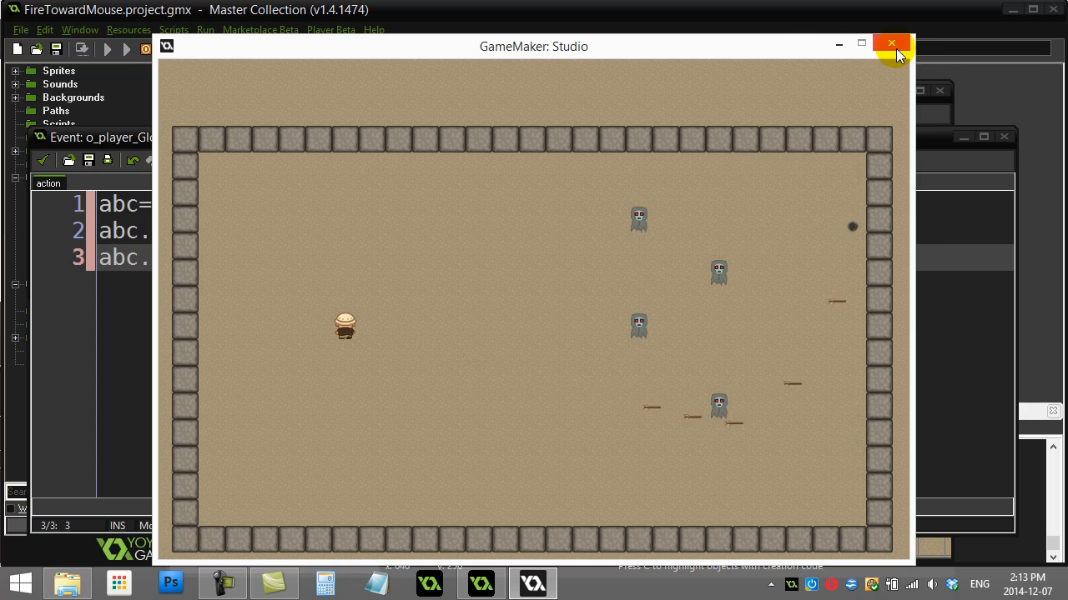
pyautogui.click(891, 42)
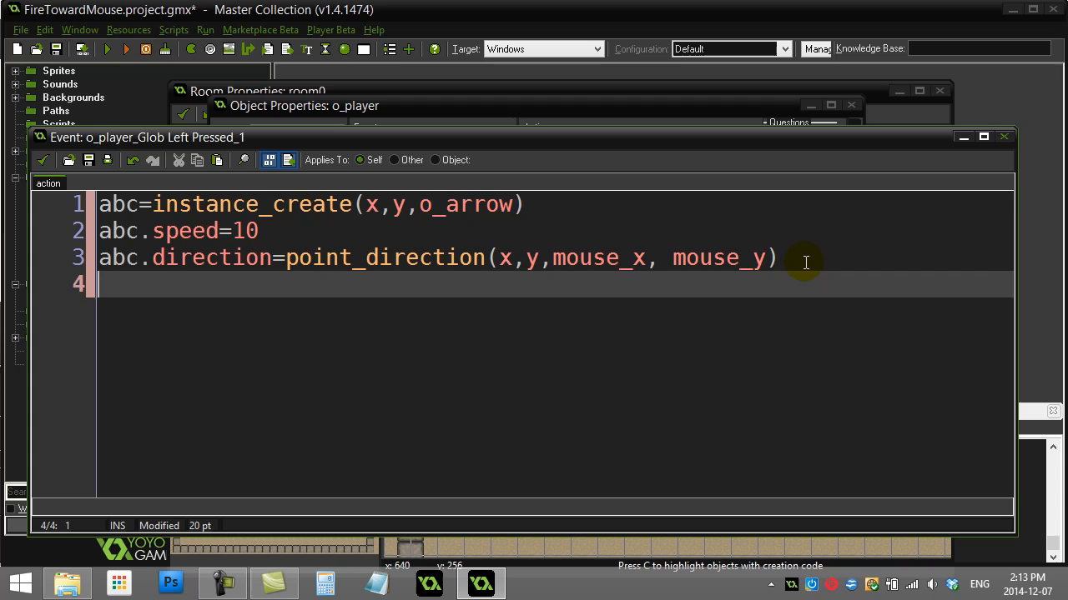
# Add line 4 abc.image_angle=point_direction(x,y,mouse_x, mouse_y) and select the point_direction expression.
pyautogui.write('abc.image')
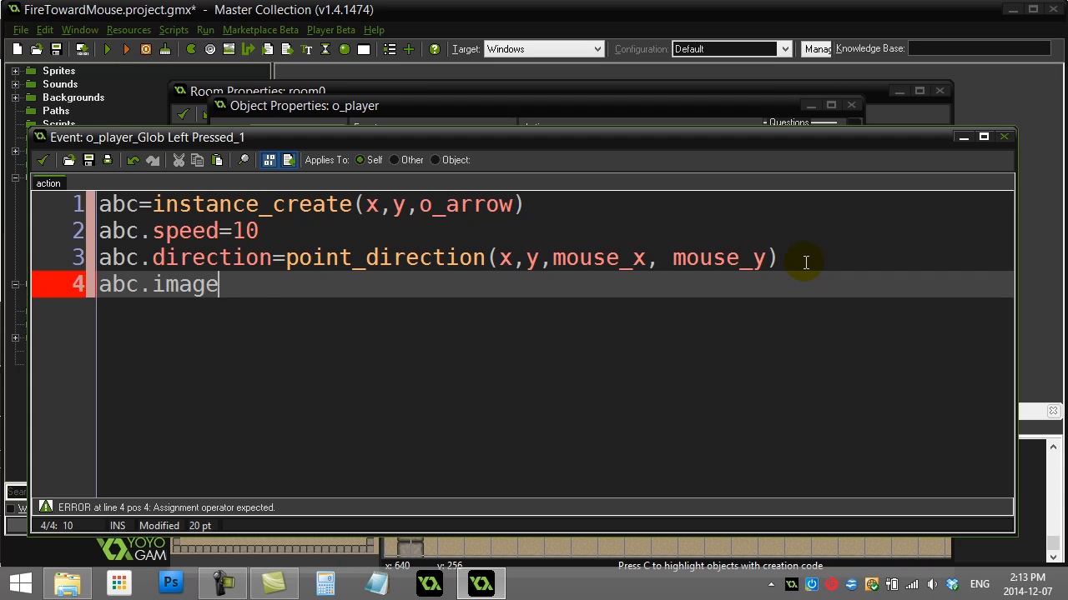
pyautogui.write('_angle')
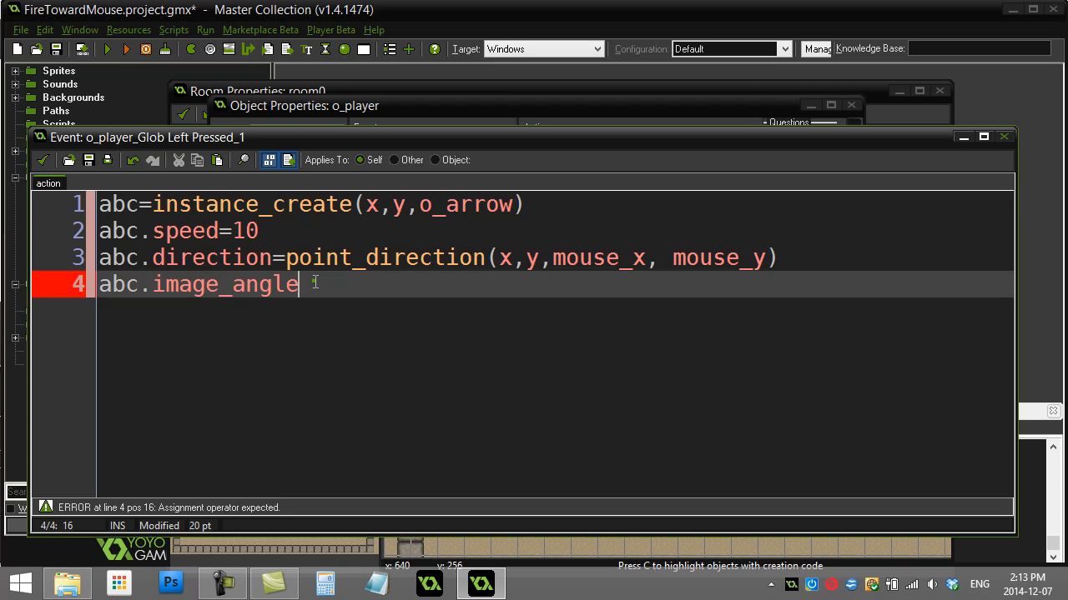
pyautogui.write('=')
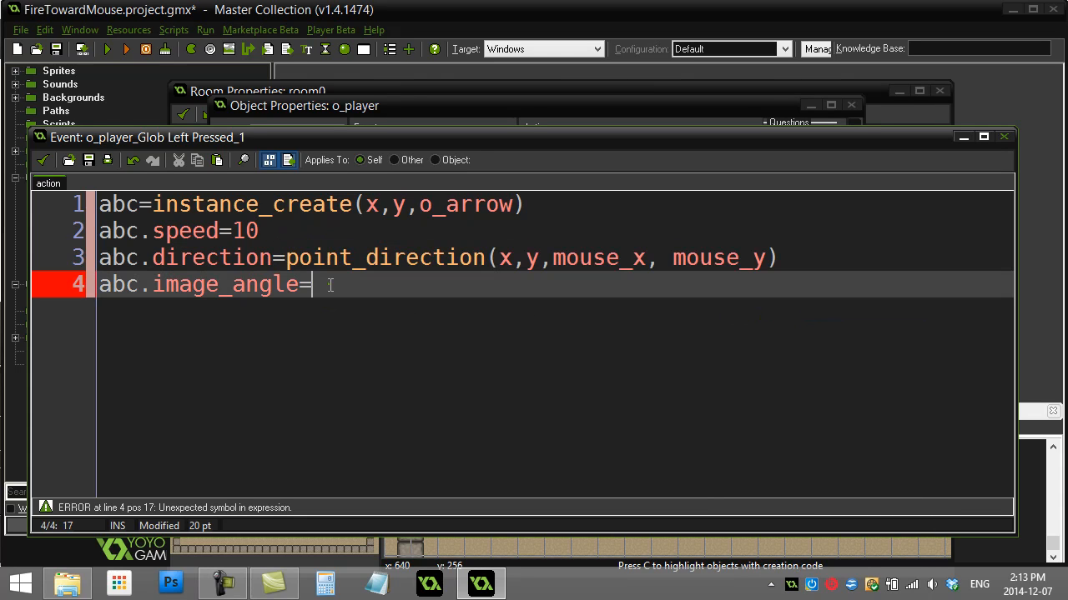
pyautogui.write('point_direction(x,y,mouse_x, mouse_y)')
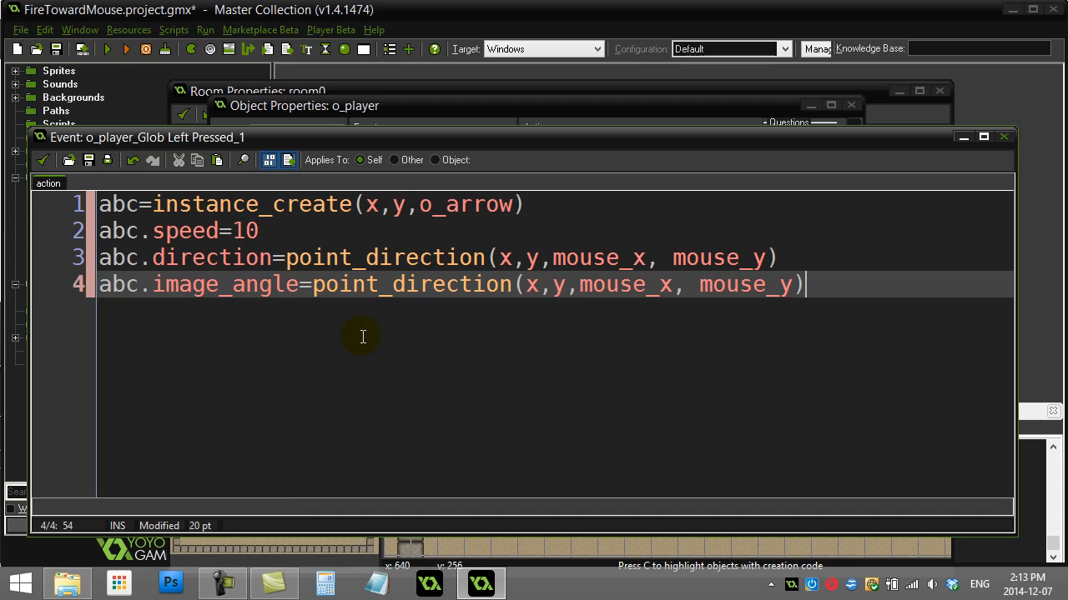
pyautogui.moveTo(286, 257); pyautogui.dragTo(776, 257)
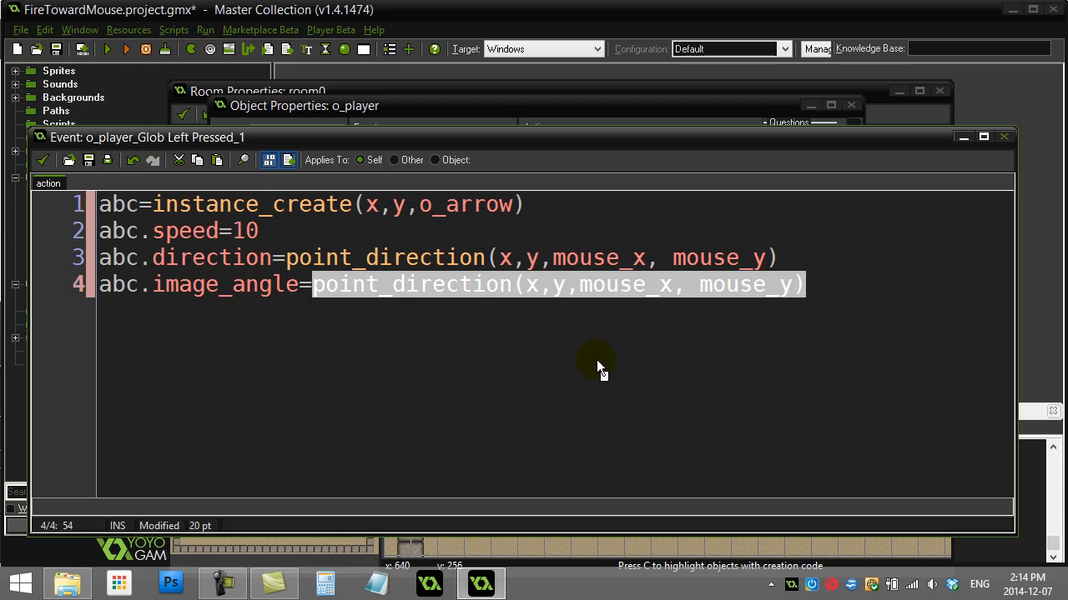
pyautogui.click(800, 284)
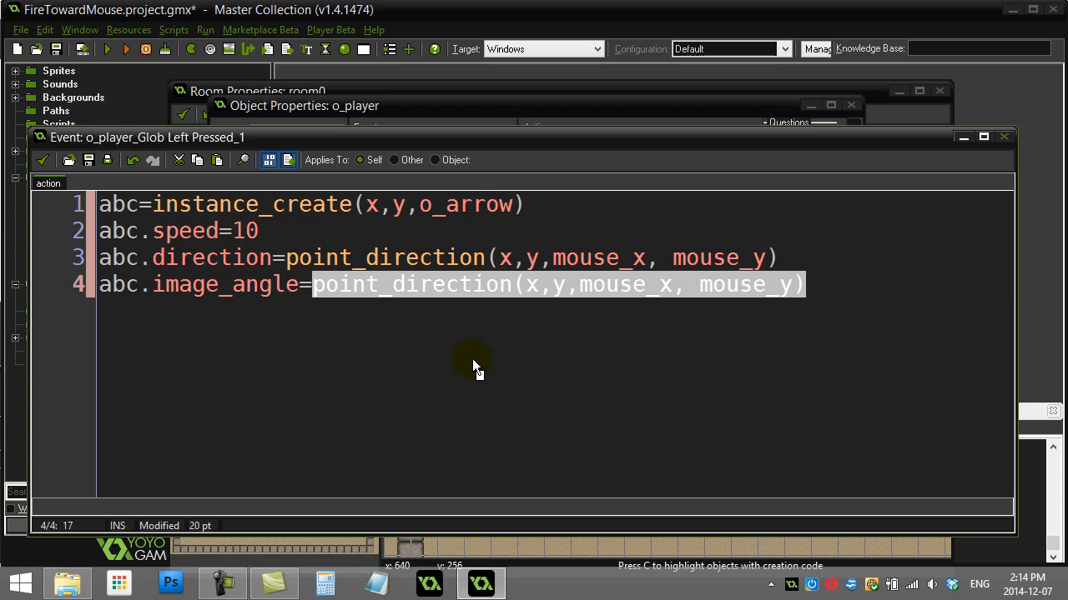
pyautogui.moveTo(281, 211)
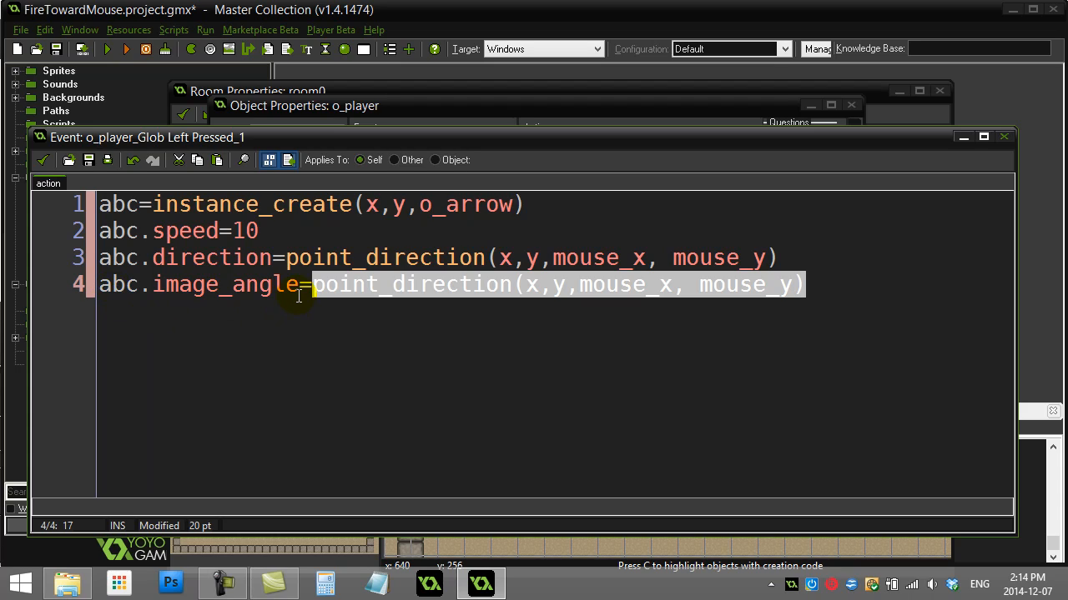
# Replace line 4's point_direction expression with abc.direction.
pyautogui.write('abc.image_angle=abc.')
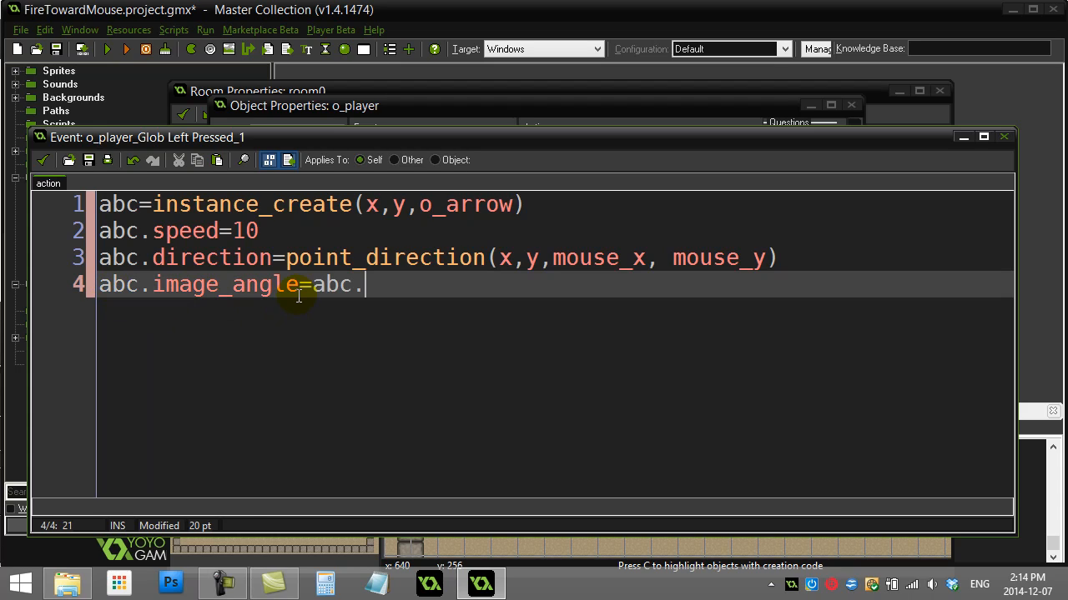
pyautogui.write('direction')
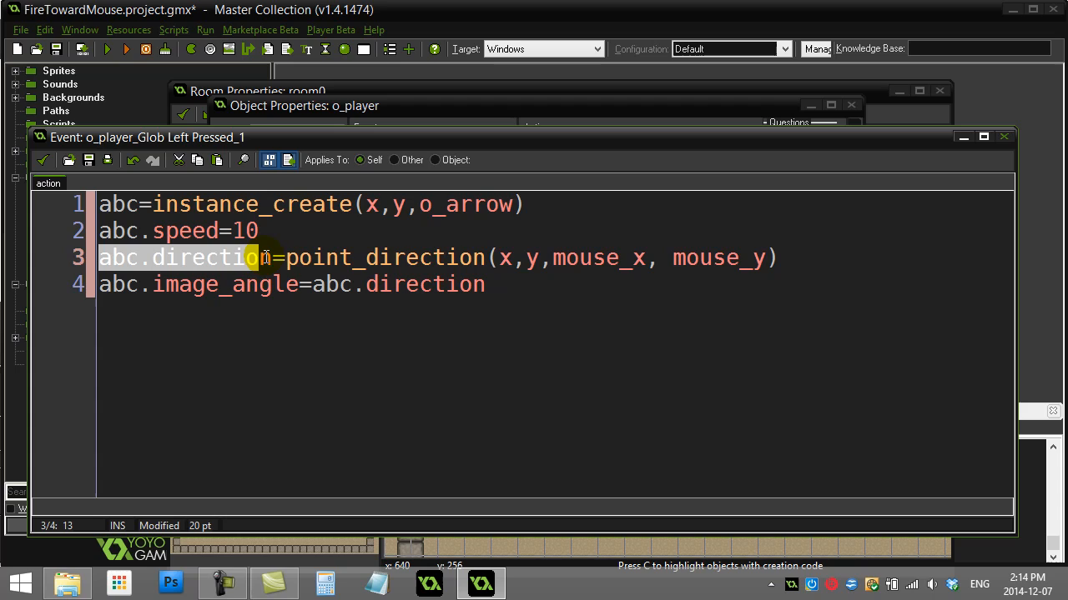
pyautogui.moveTo(284, 258); pyautogui.dragTo(775, 257)
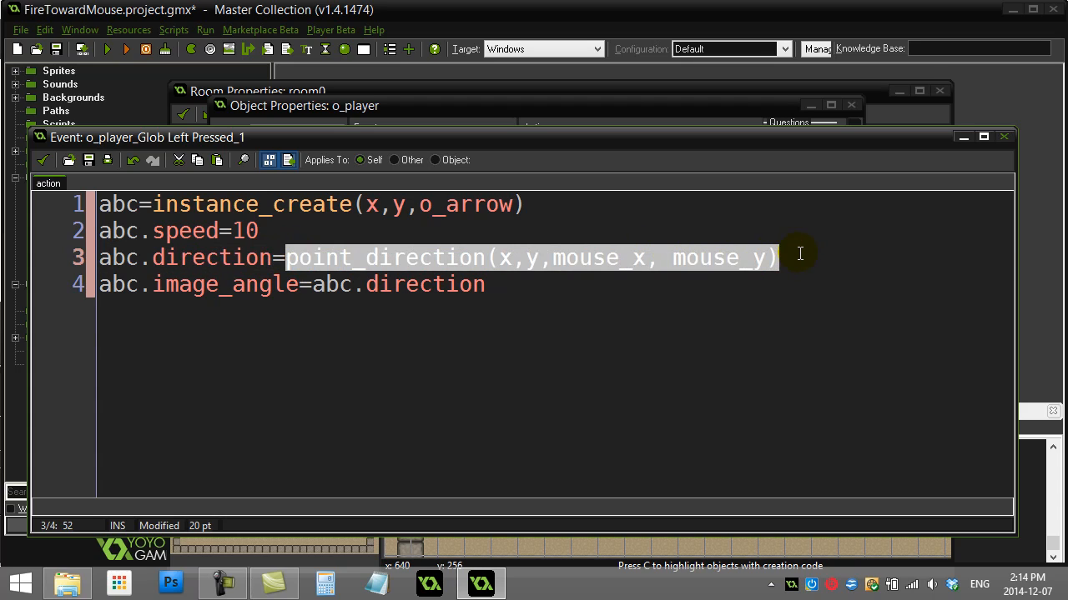
pyautogui.moveTo(452, 319)
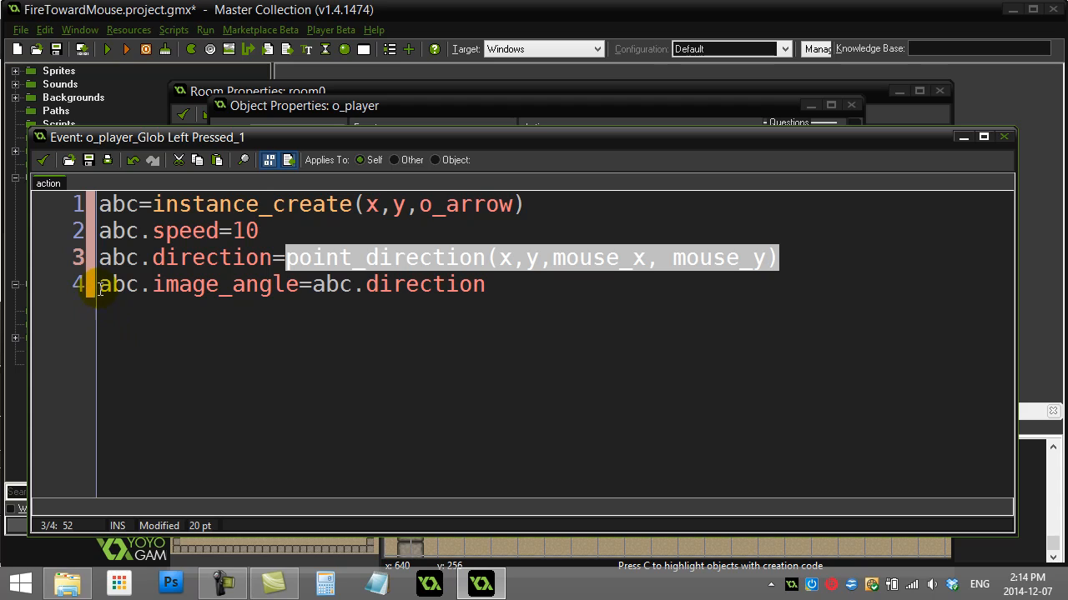
pyautogui.doubleClick(423, 284)
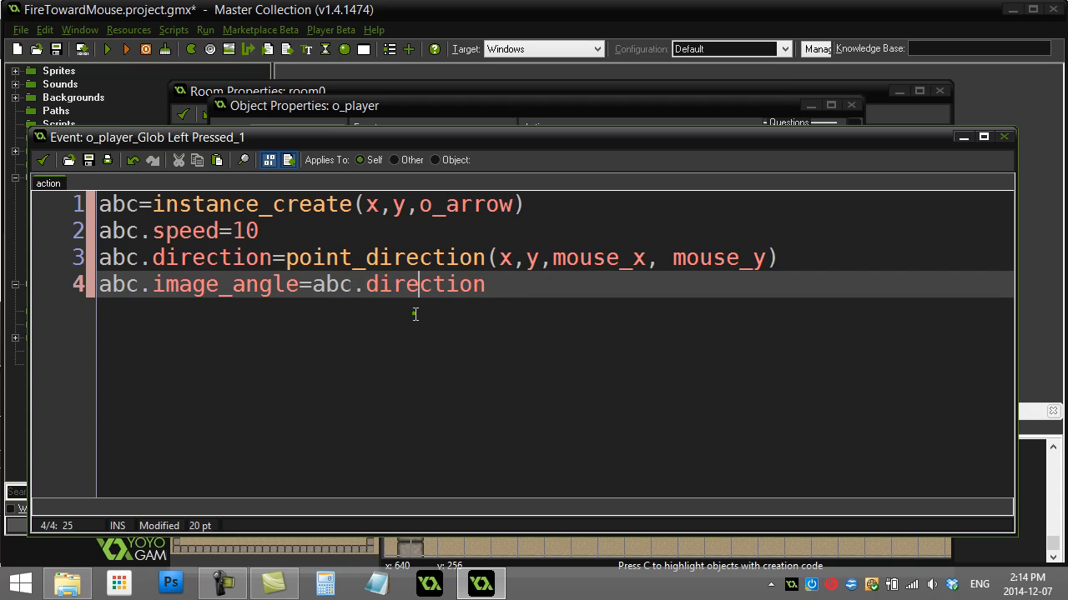
pyautogui.moveTo(36, 207)
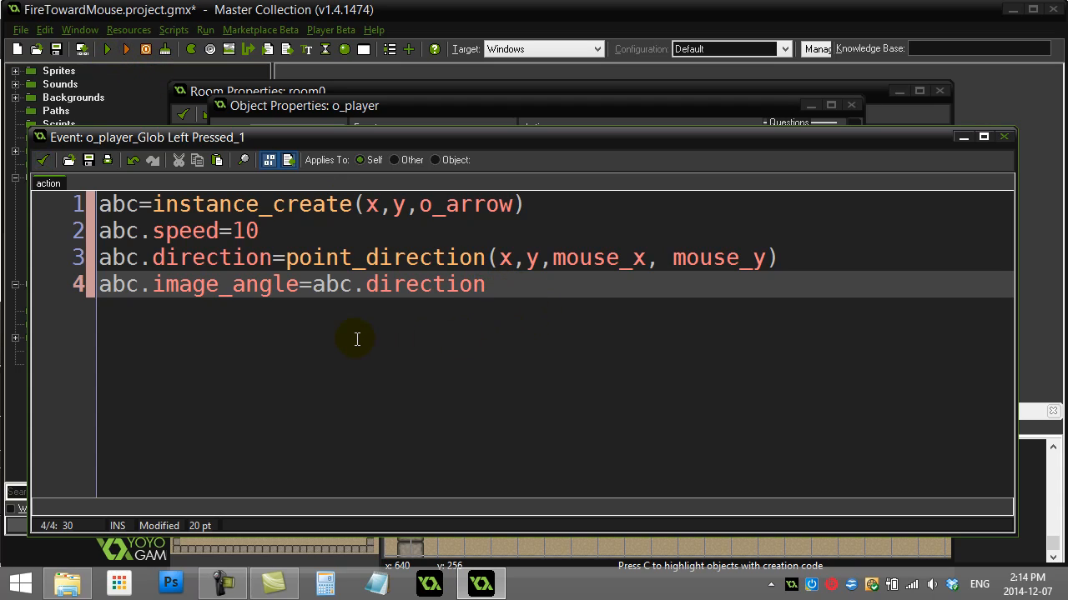
# Append + irandom_range(-3,3) to the direction on line 3.
pyautogui.click(778, 257)
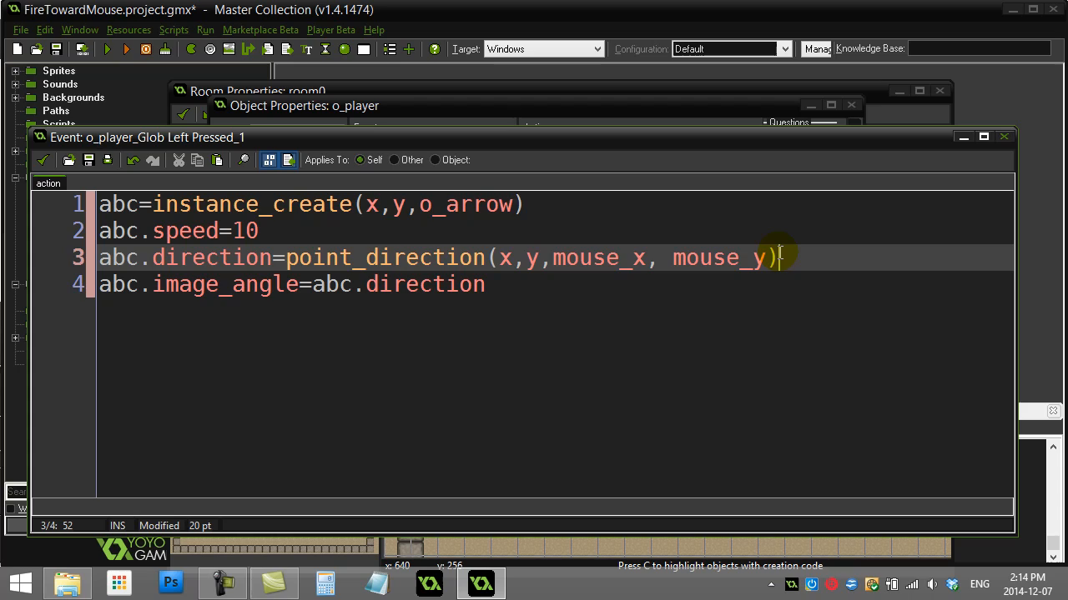
pyautogui.write('+')
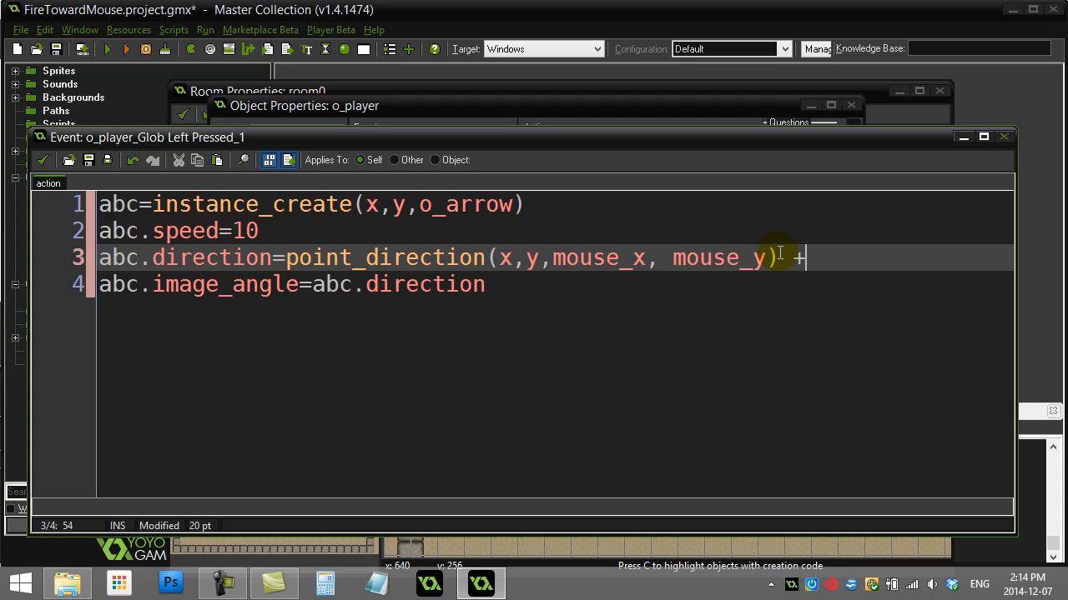
pyautogui.write('i')
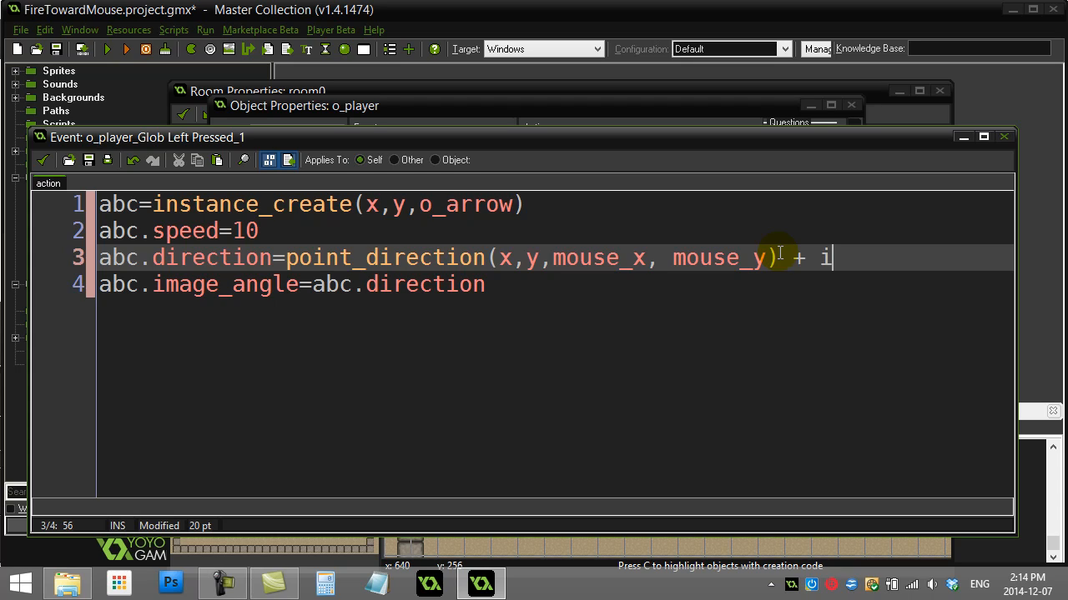
pyautogui.write('random_range(-3,3')
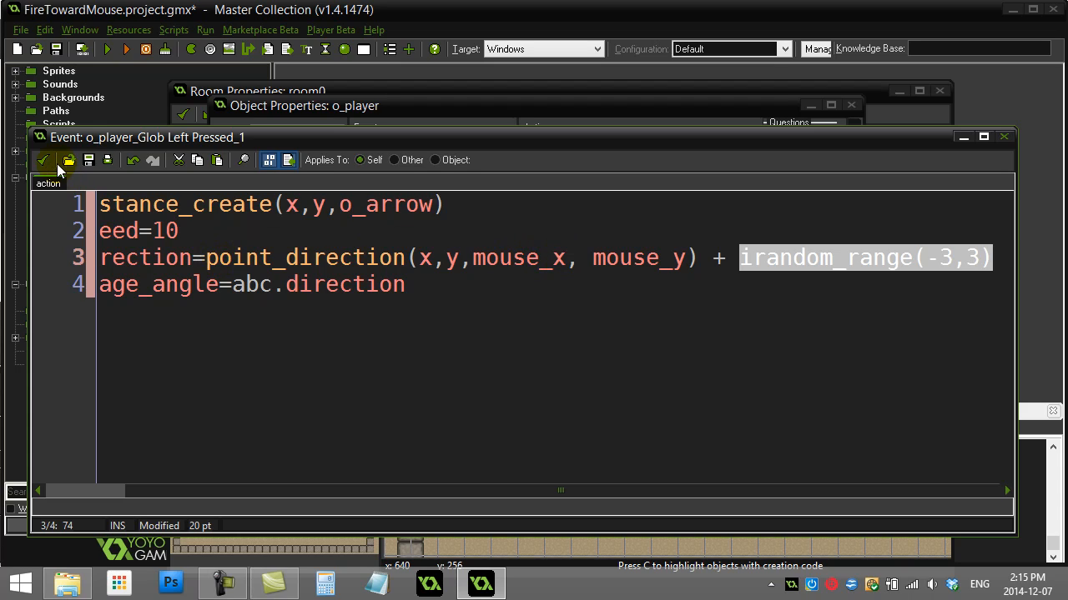
pyautogui.moveTo(45, 160)
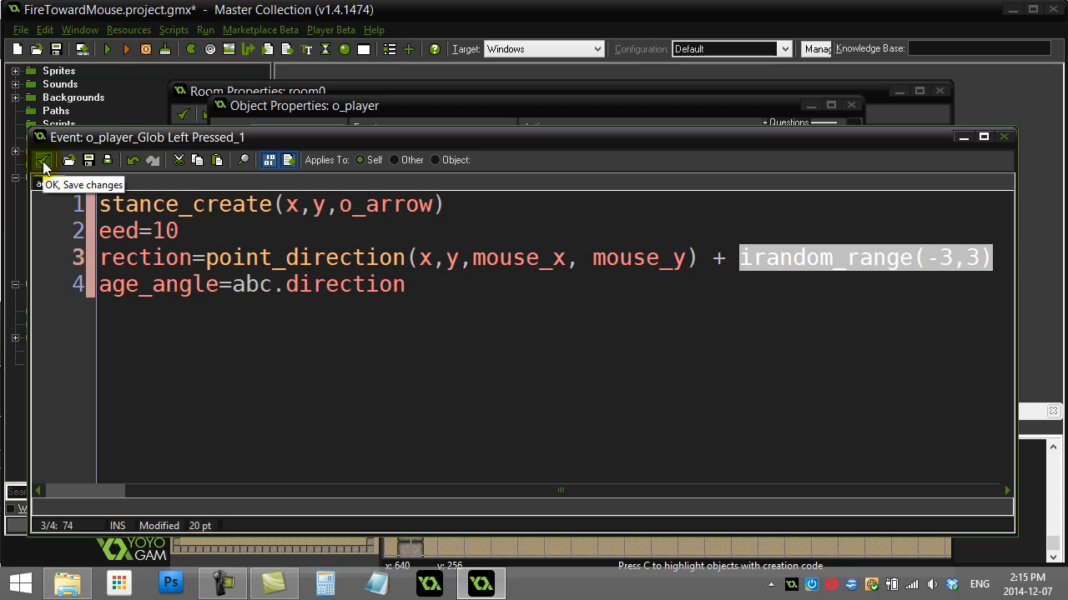
# Save the event code and run the game to test the spread.
pyautogui.click(44, 159)
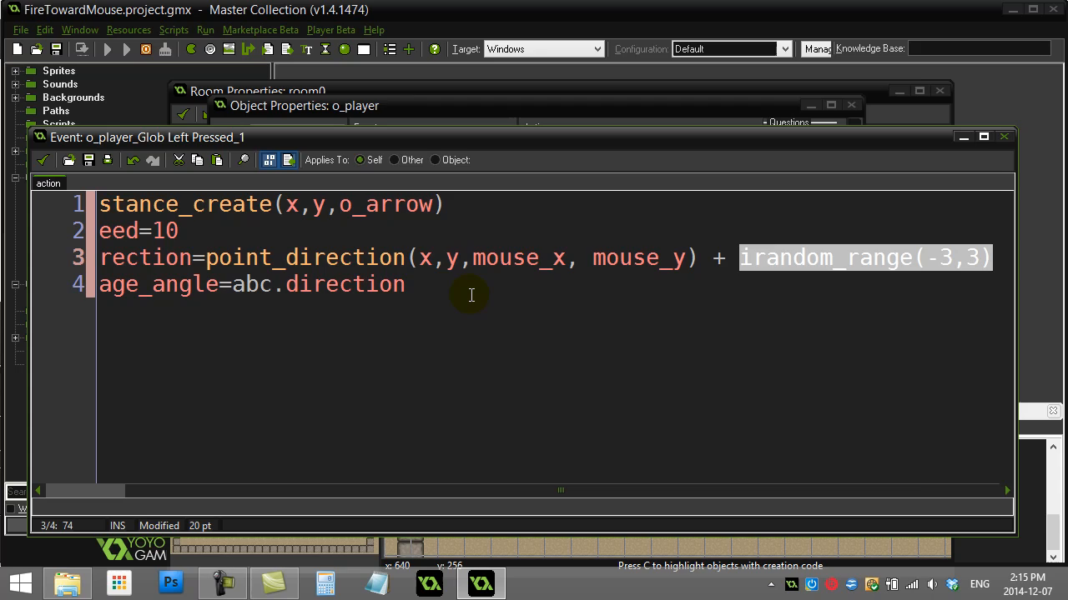
pyautogui.click(126, 48)
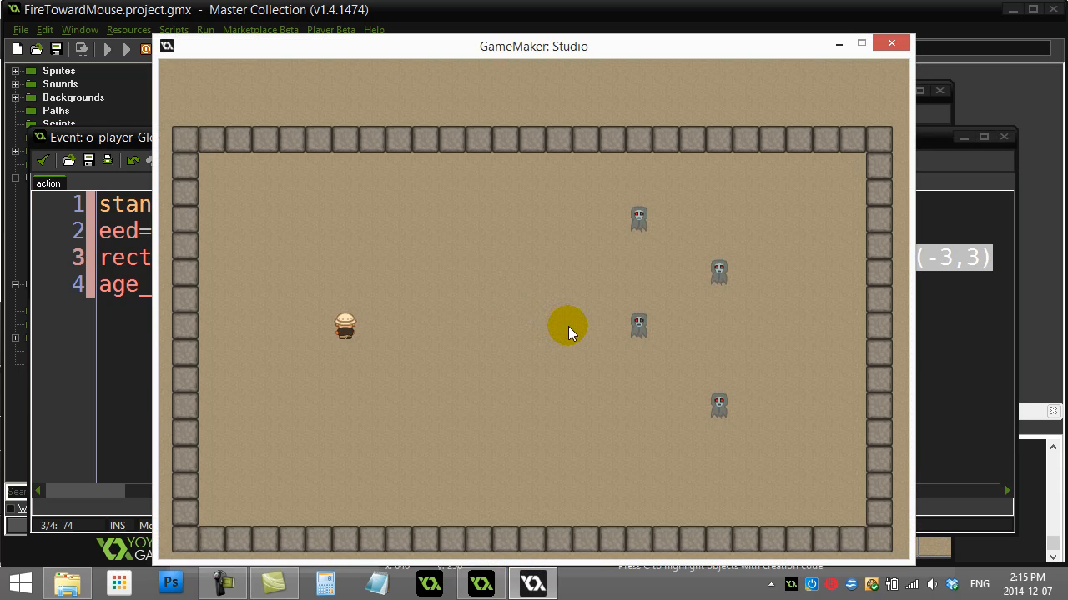